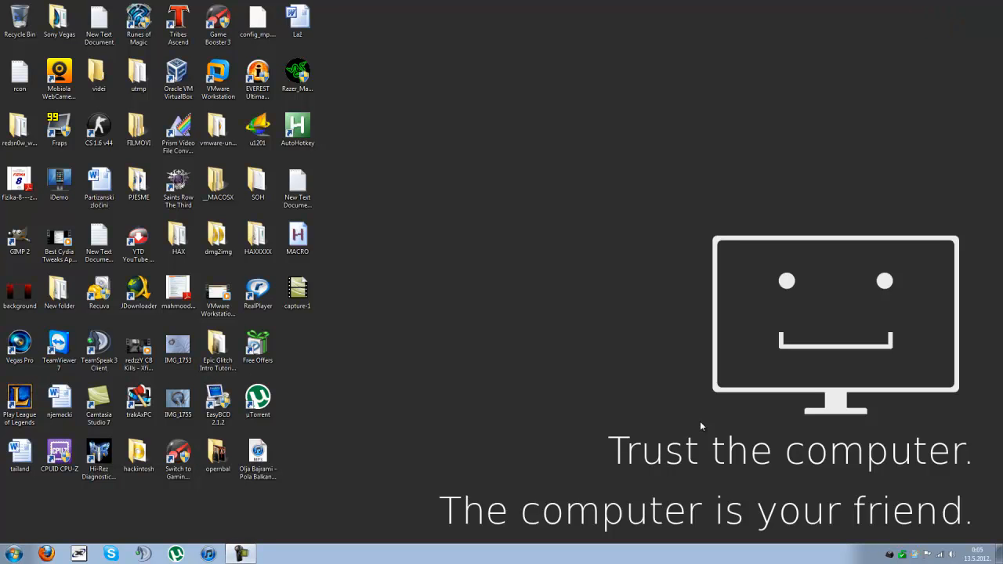
mouse_move(603, 406)
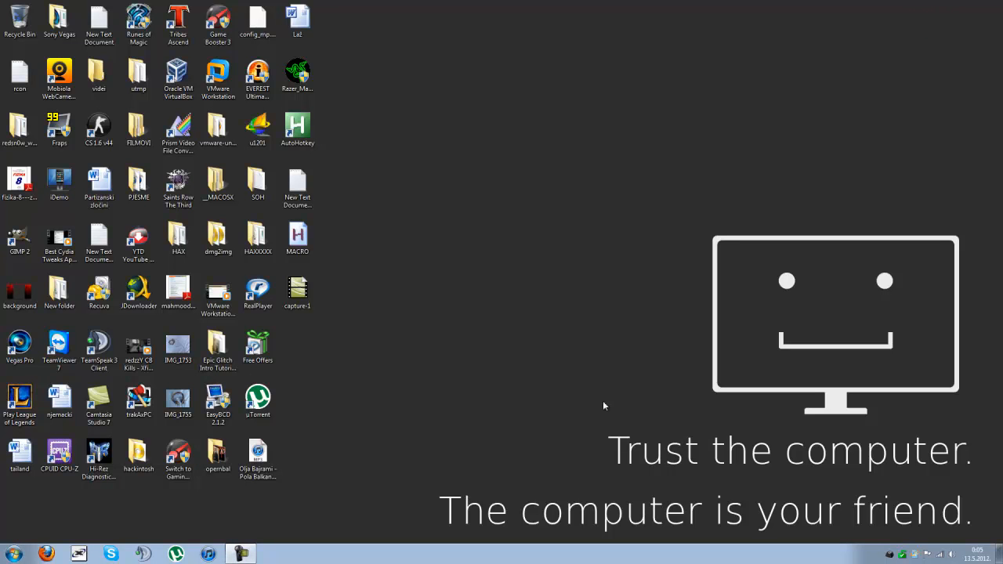
mouse_move(364, 167)
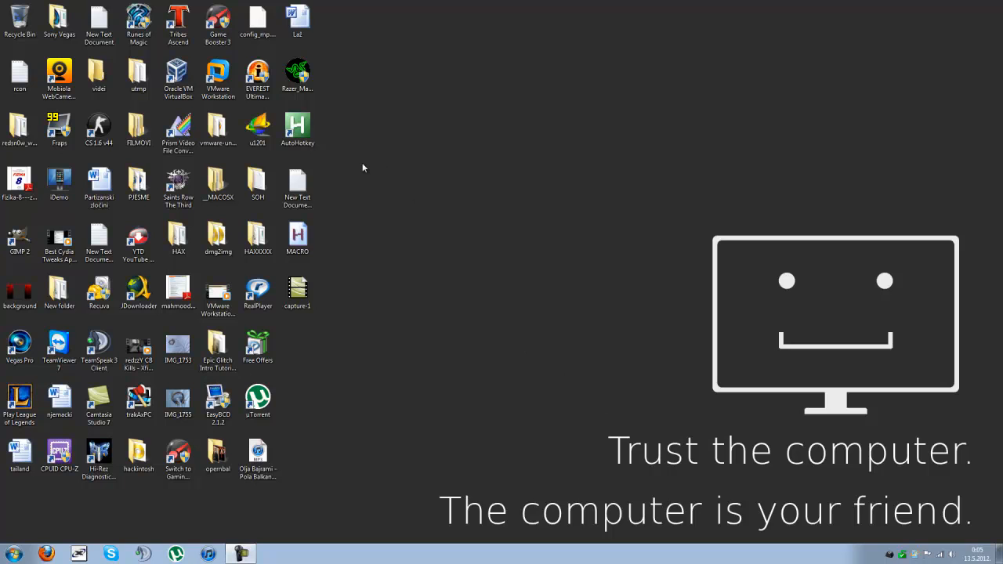
mouse_move(366, 170)
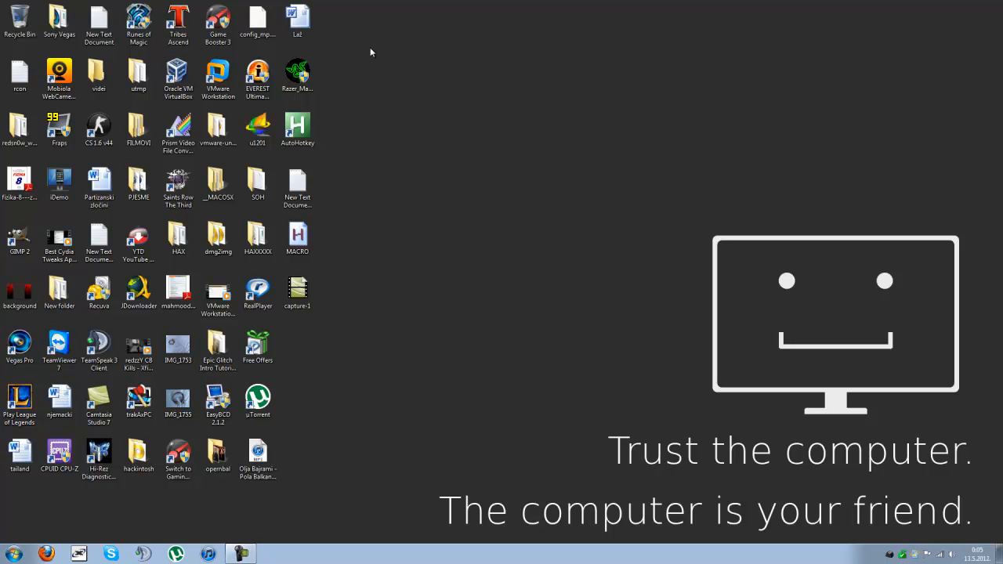
mouse_move(326, 269)
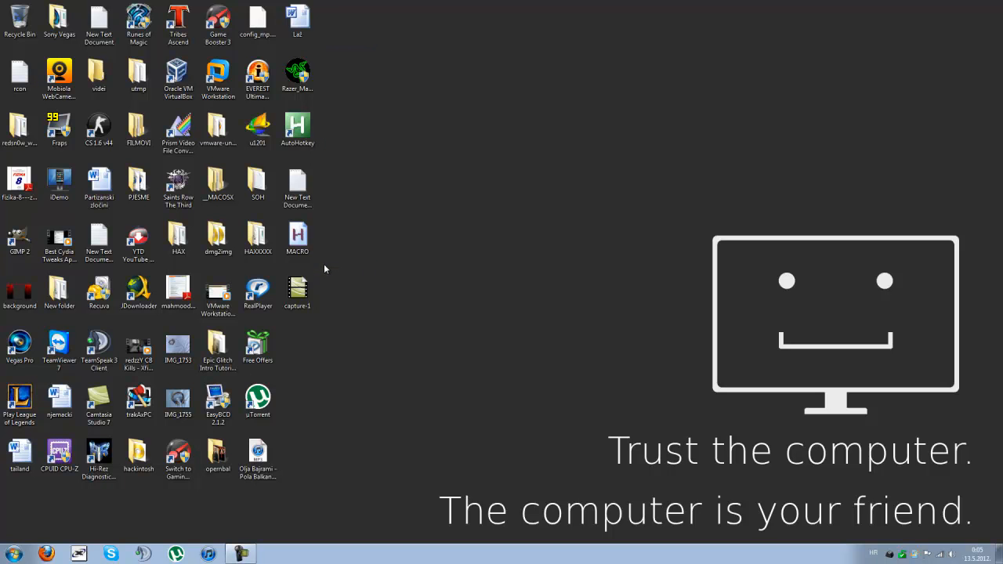
mouse_move(326, 263)
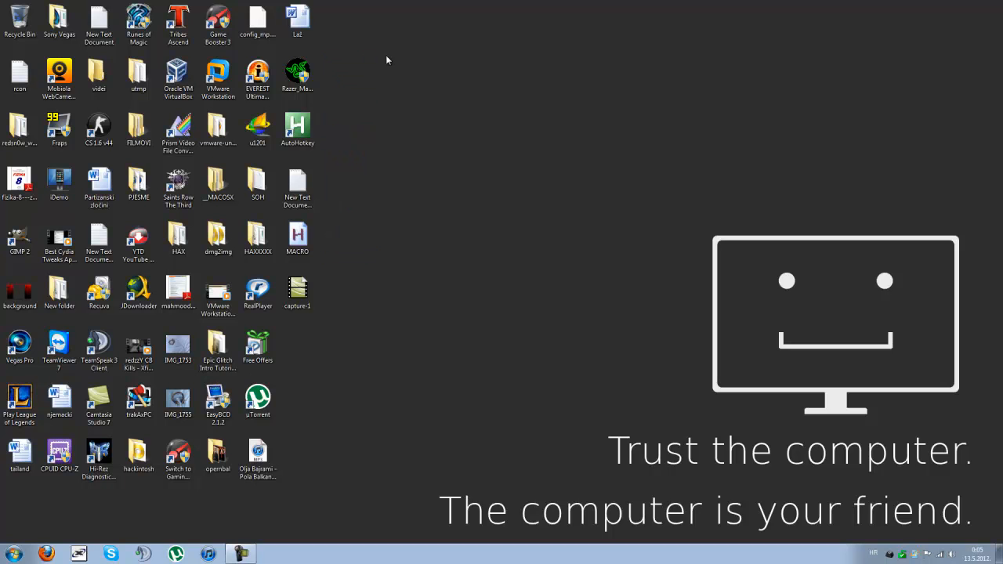
mouse_move(328, 259)
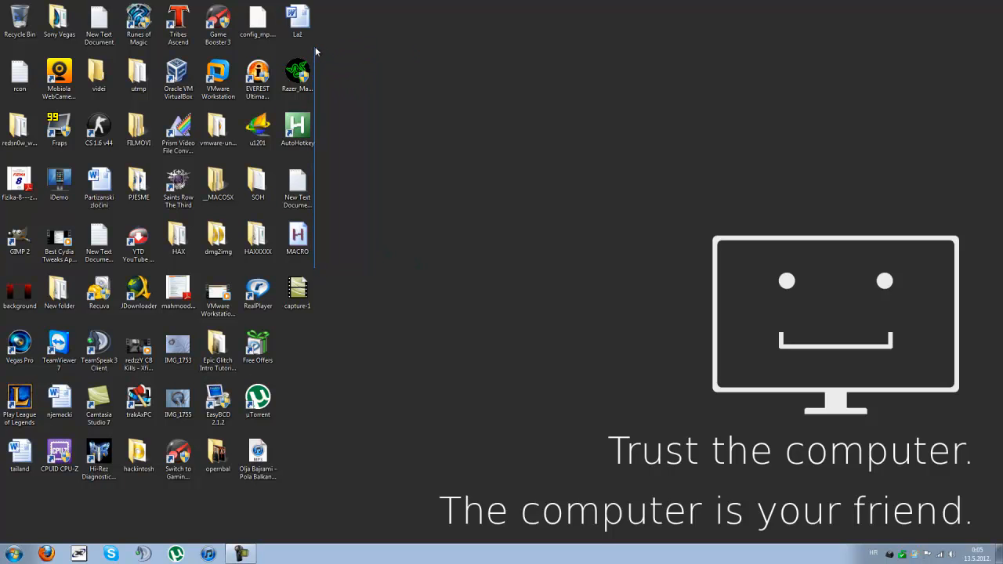
mouse_move(332, 55)
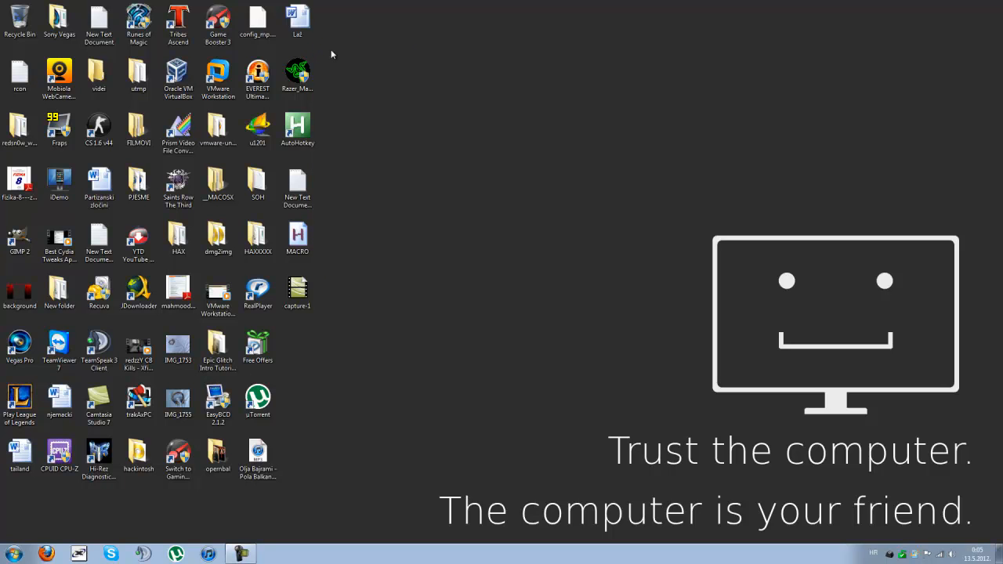
Step: Rearrange the desktop and reach the Google search box from the desktop's options menu
left_click_drag(332, 54, 354, 269)
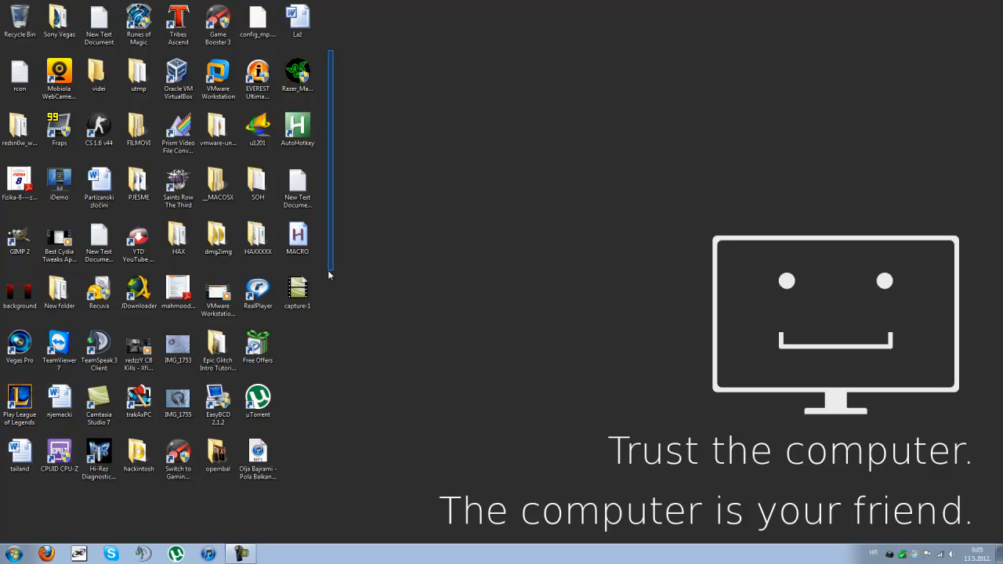
mouse_move(329, 264)
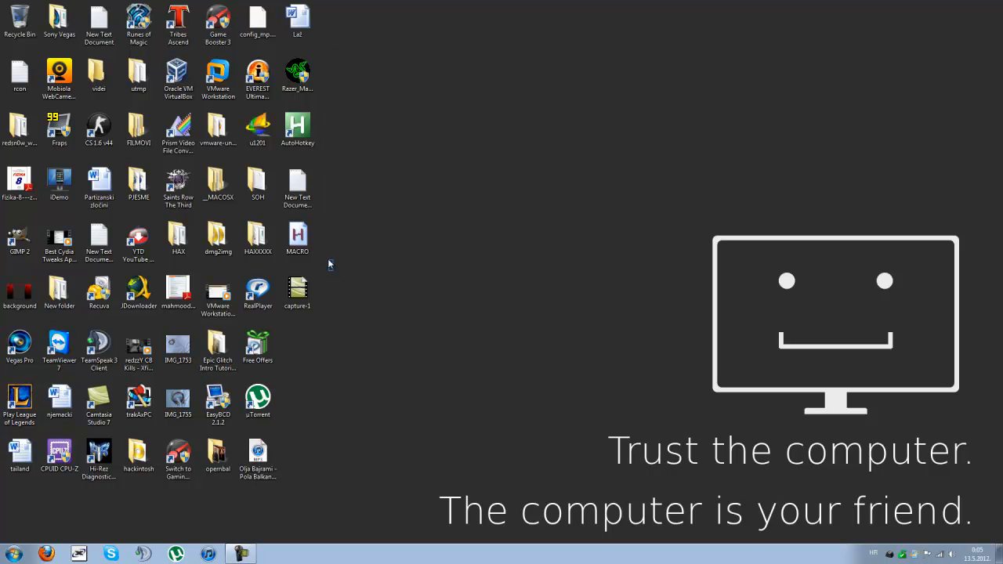
mouse_move(326, 49)
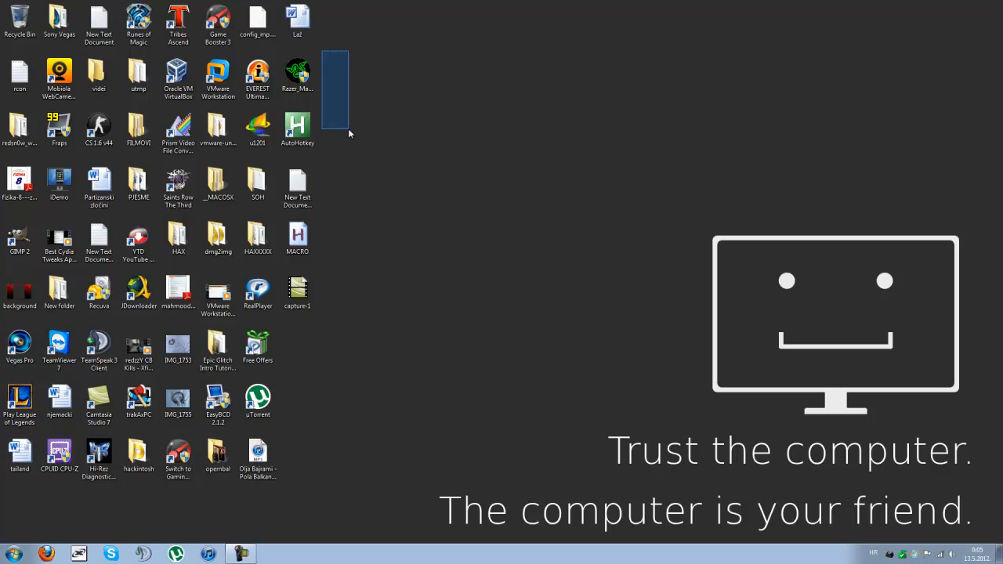
left_click(352, 135)
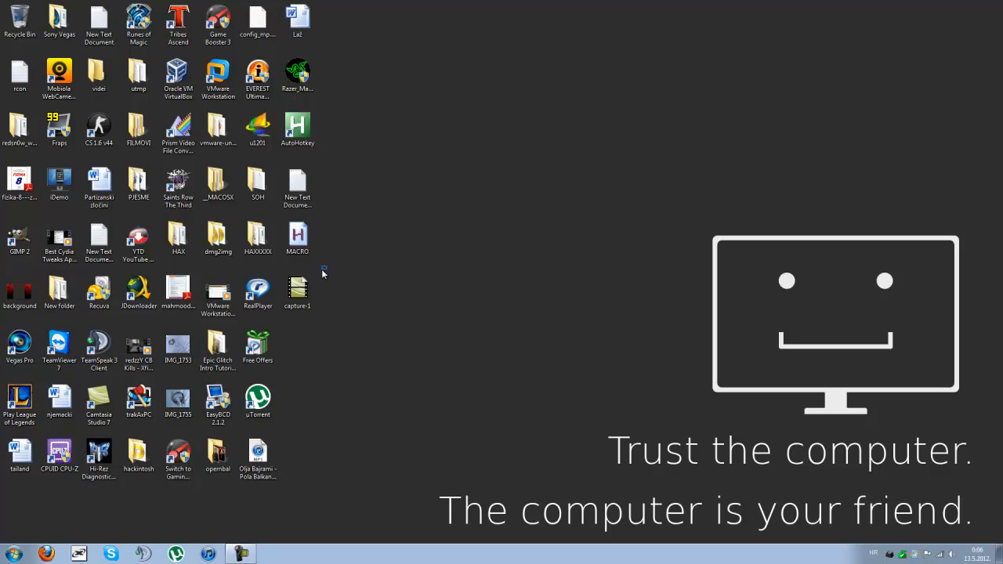
mouse_move(326, 273)
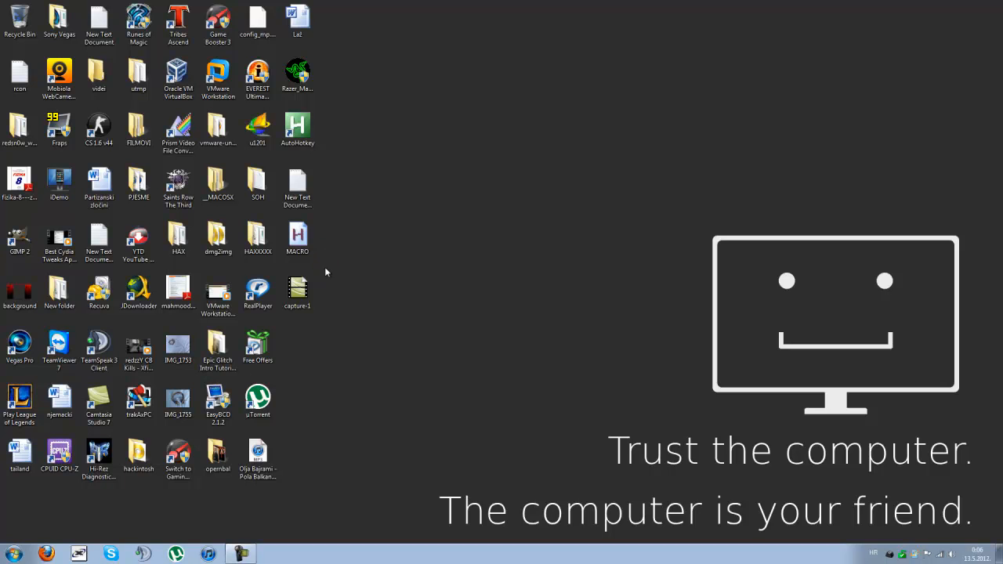
left_click_drag(337, 44, 326, 272)
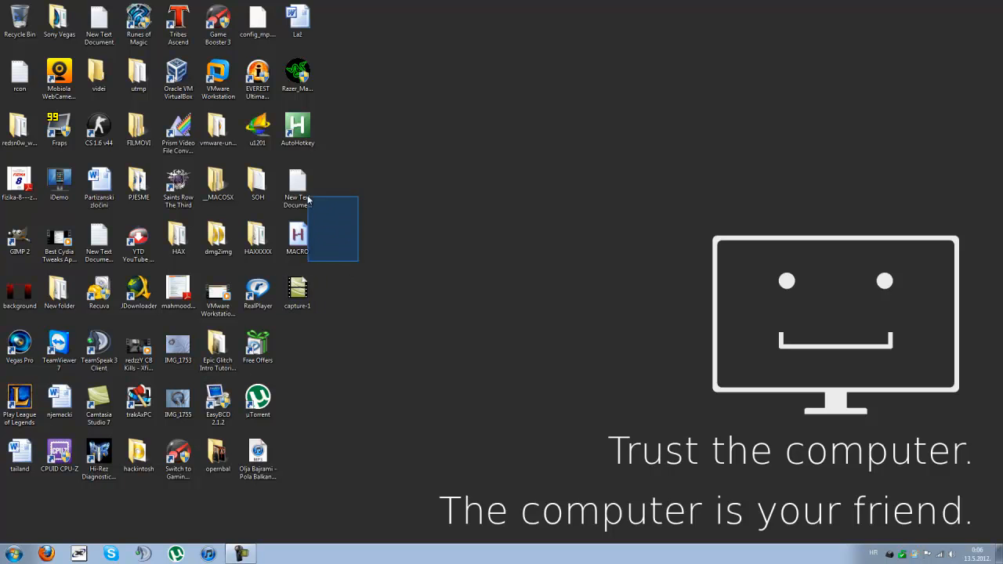
right_click(329, 200)
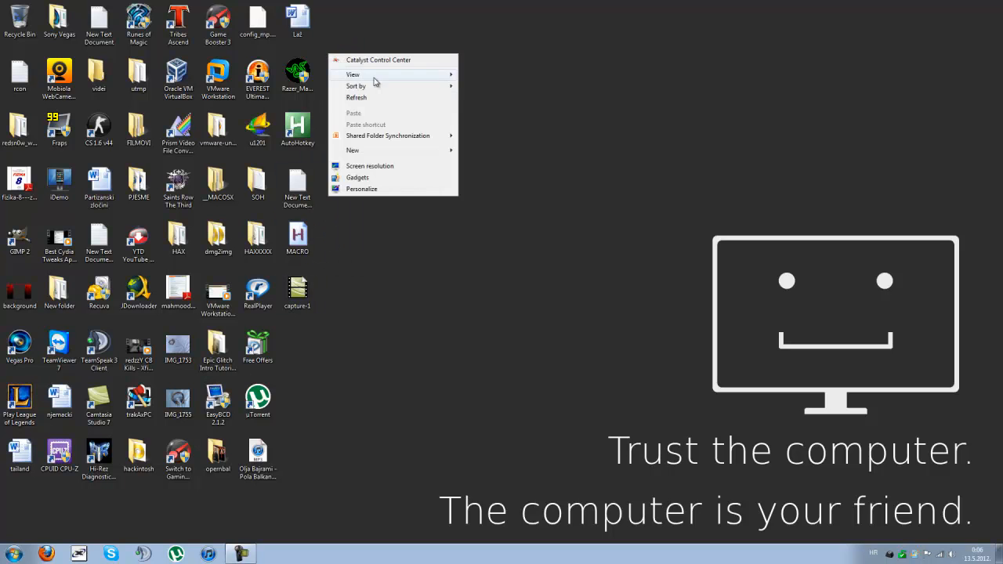
left_click(400, 276)
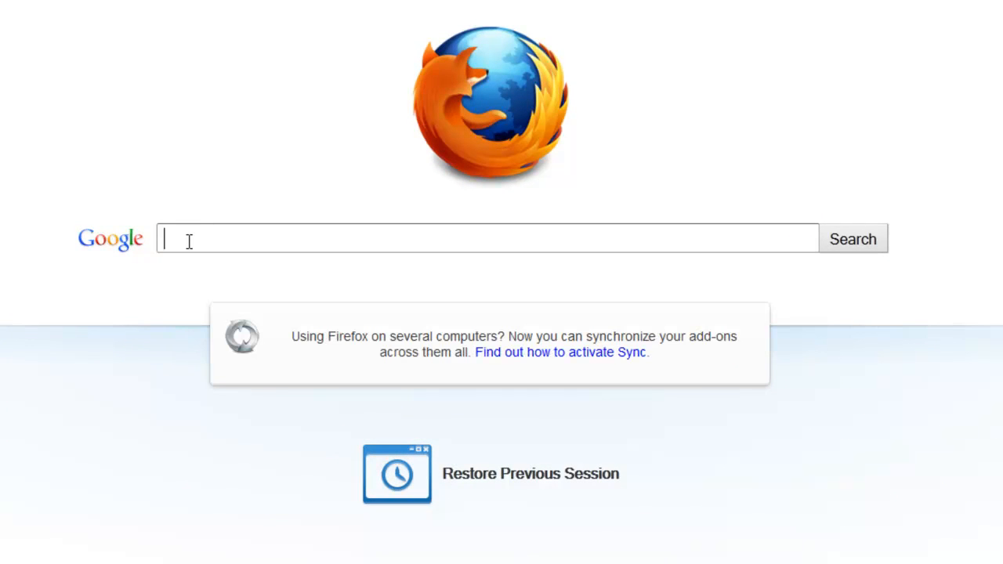
Step: Search Google for 'league of legends sign up', replacing the initial 'riot' query
type("riot")
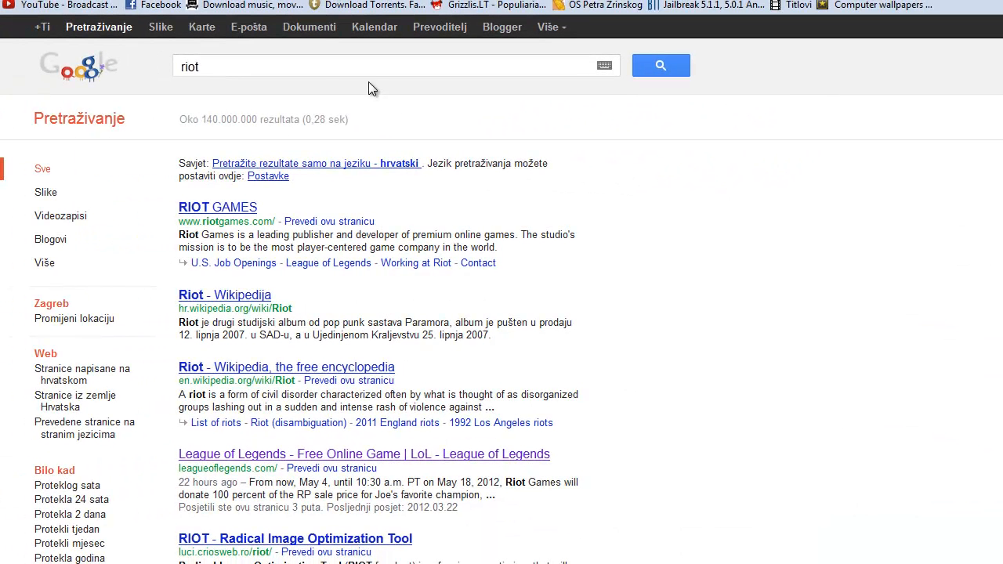
type("league of legends sign up")
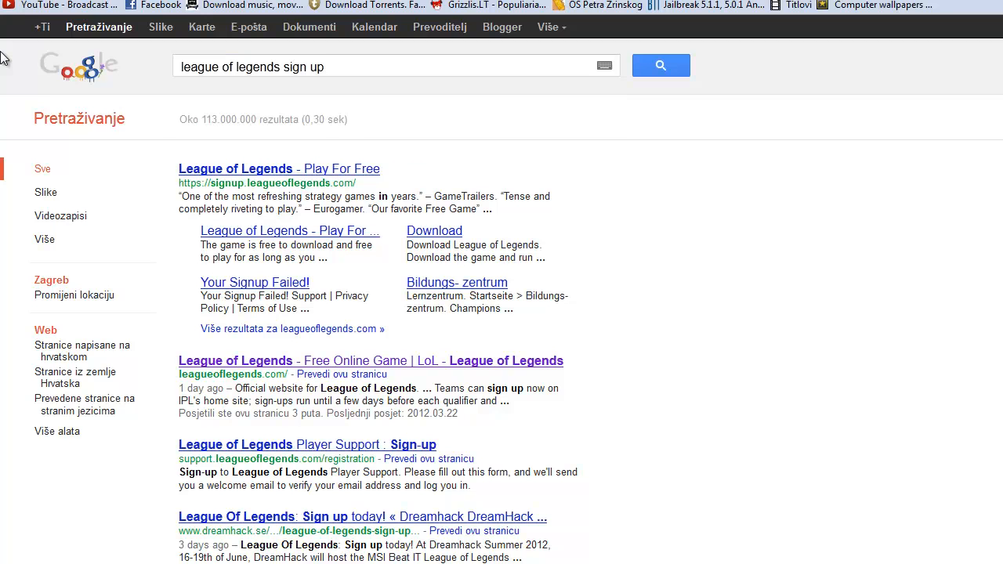
mouse_move(315, 175)
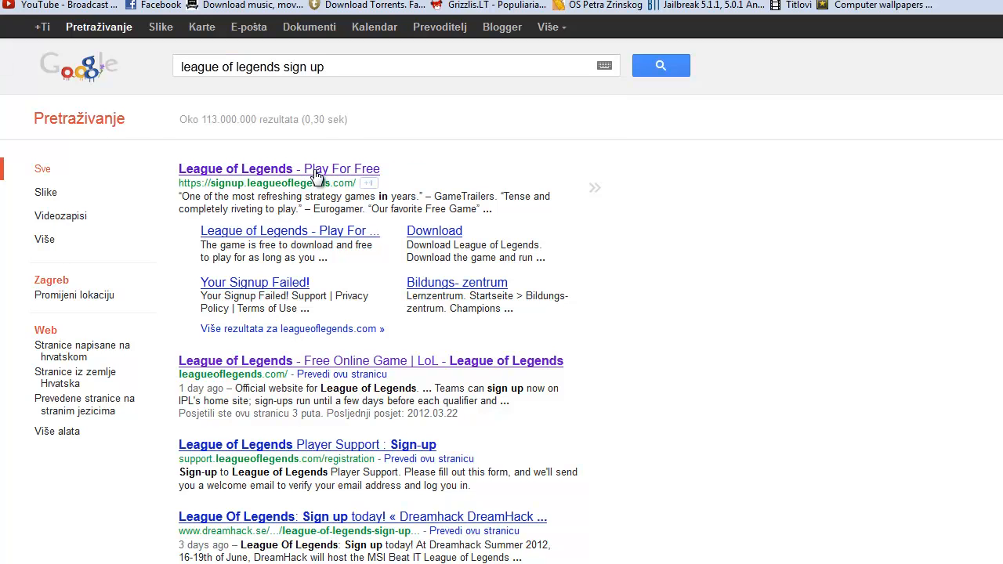
mouse_move(283, 100)
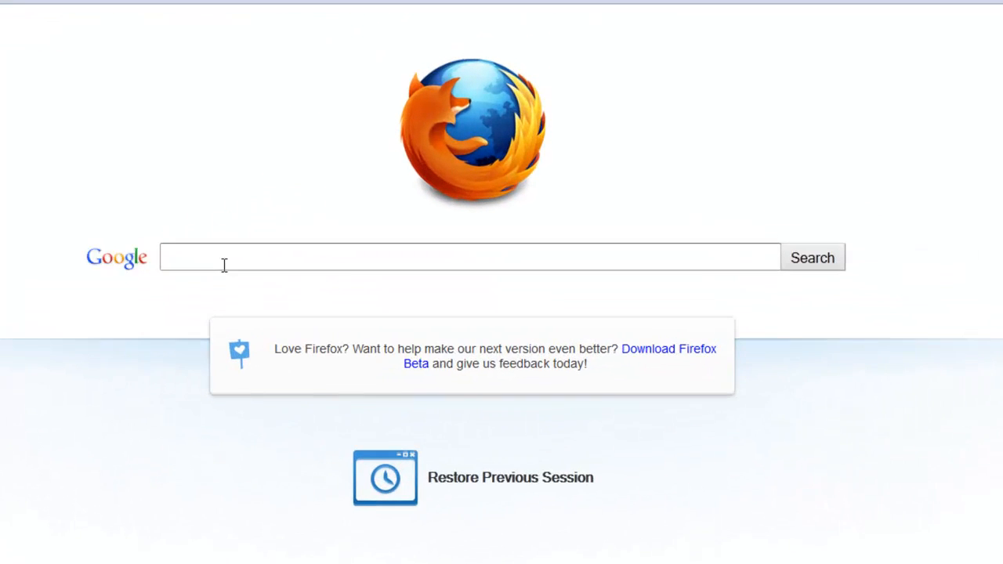
Step: Search Google for 'riot points' from the Firefox start page
left_click(471, 257)
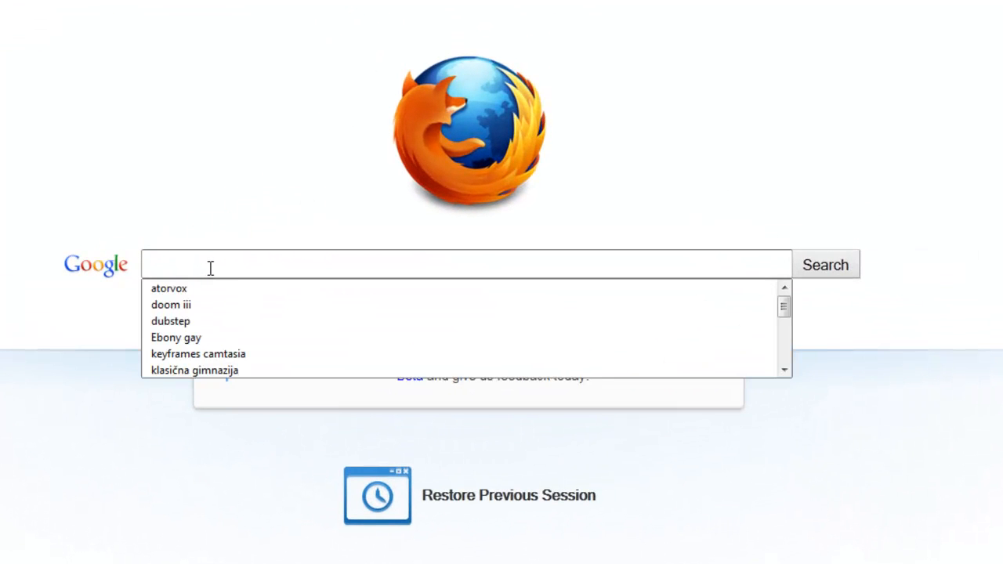
type("lol")
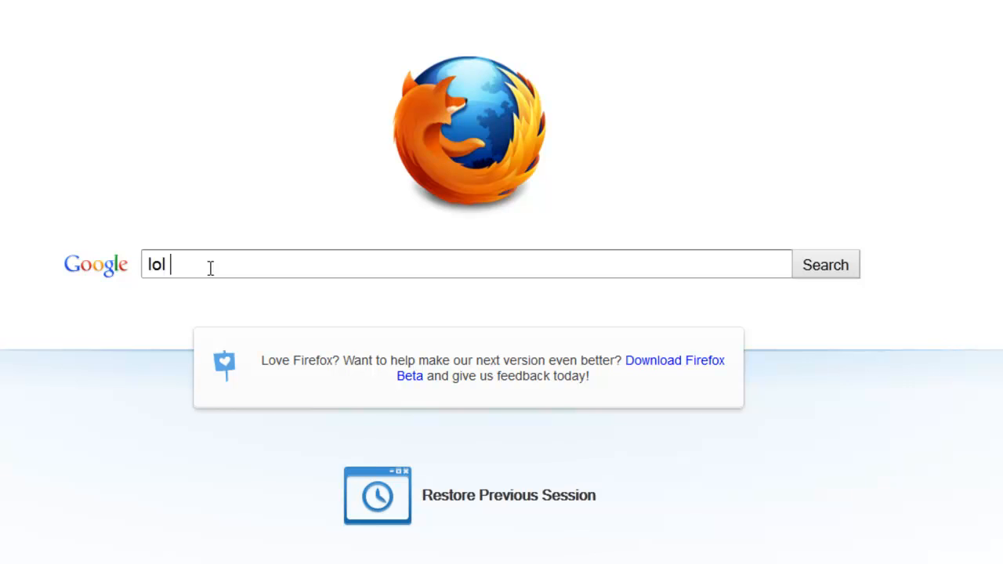
type("riot points")
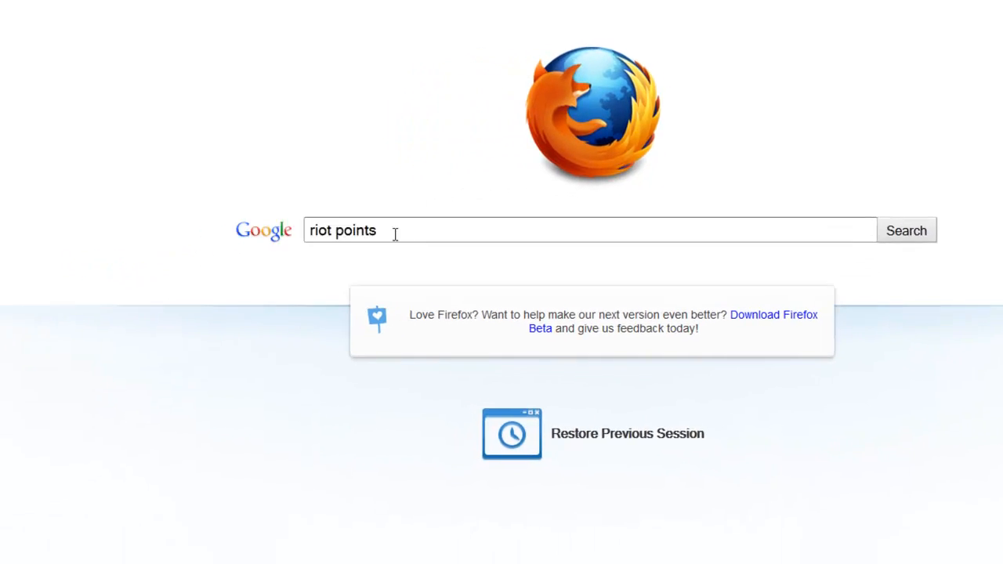
left_click(906, 229)
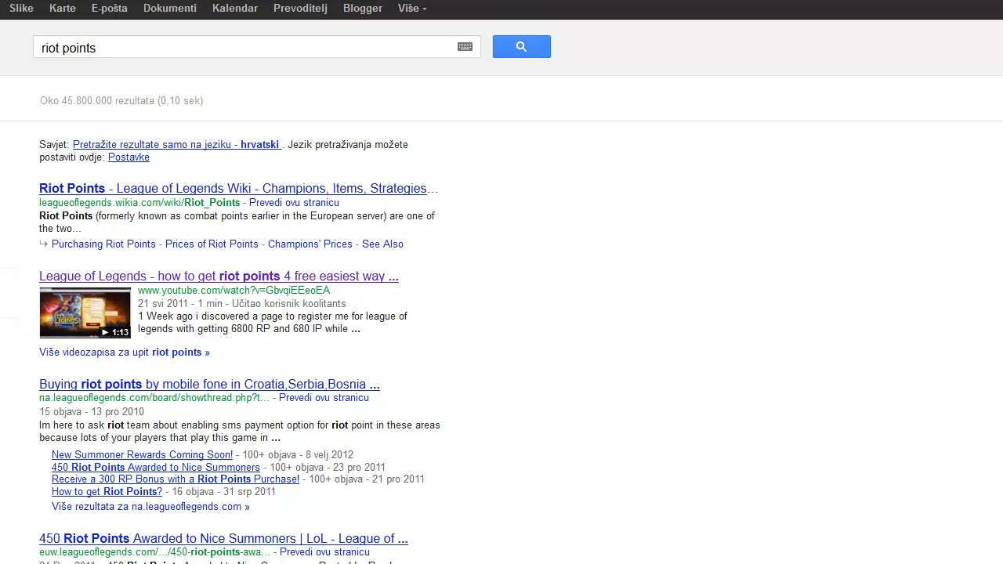
Step: Open the free Riot Points YouTube video and expand its description to read the sign-up steps
left_click(218, 276)
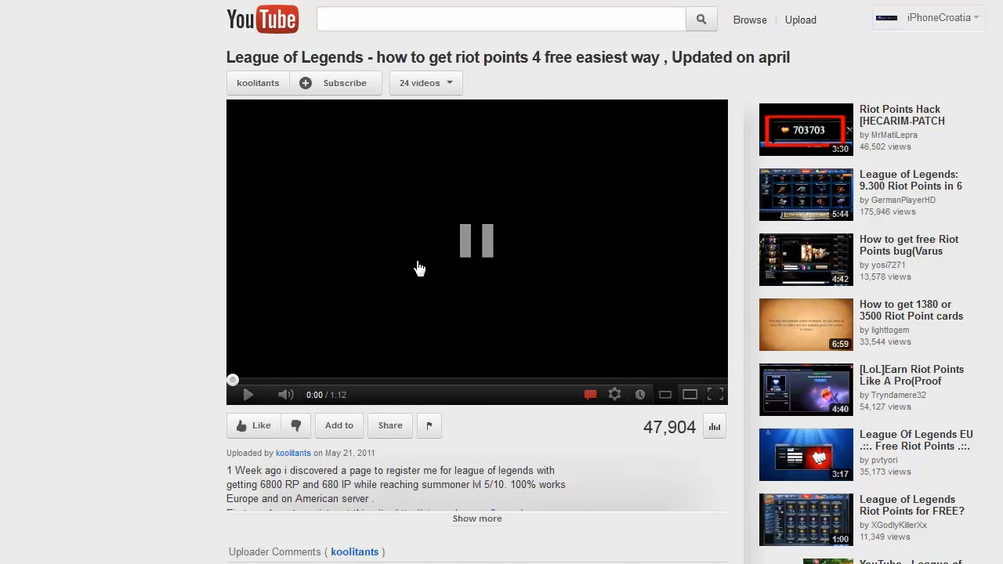
left_click(477, 519)
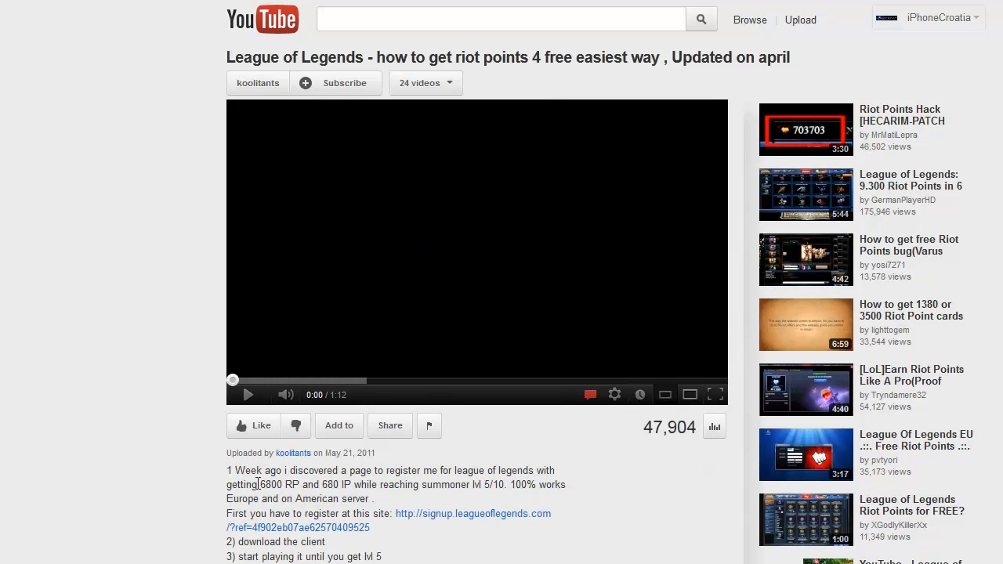
double_click(273, 484)
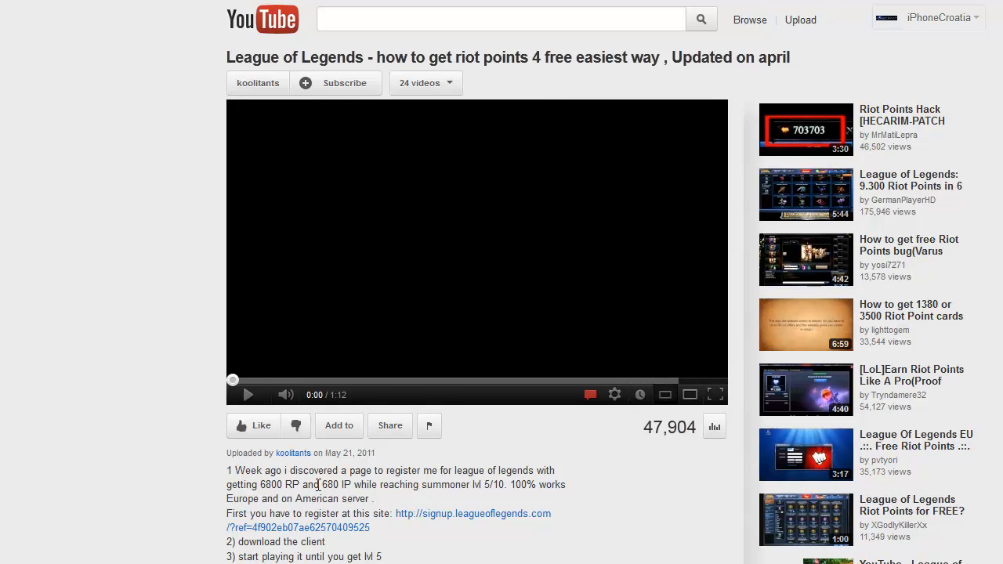
double_click(326, 484)
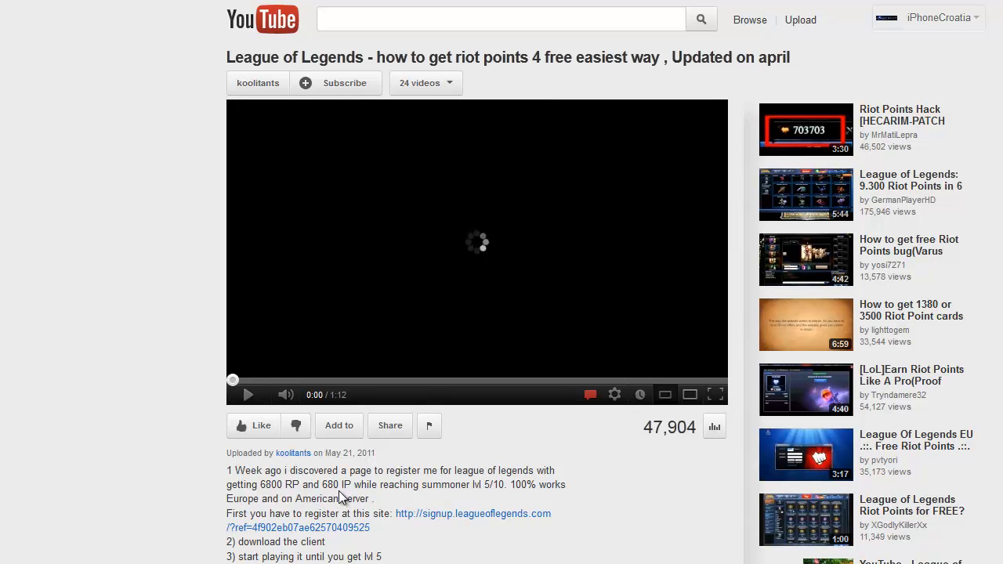
mouse_move(392, 489)
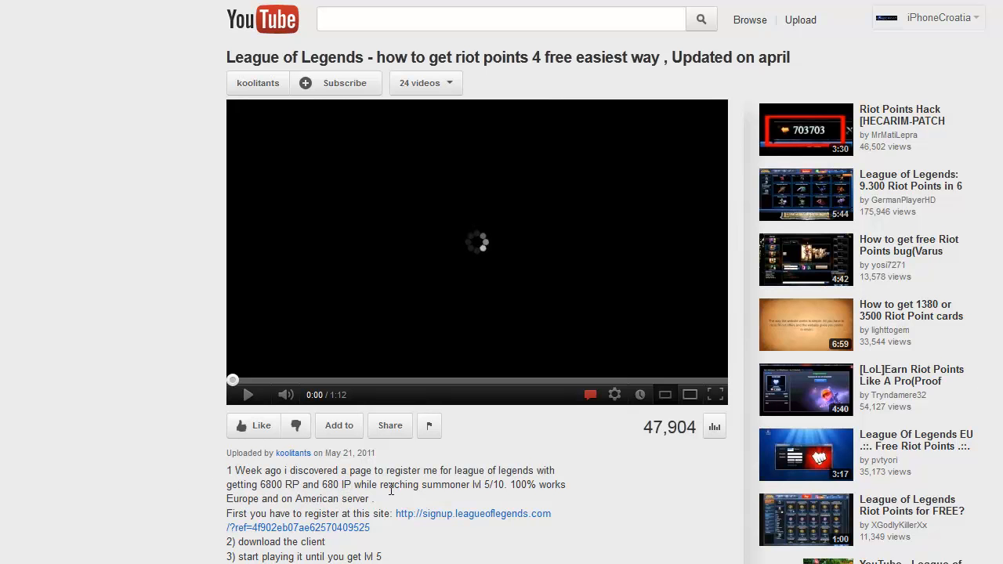